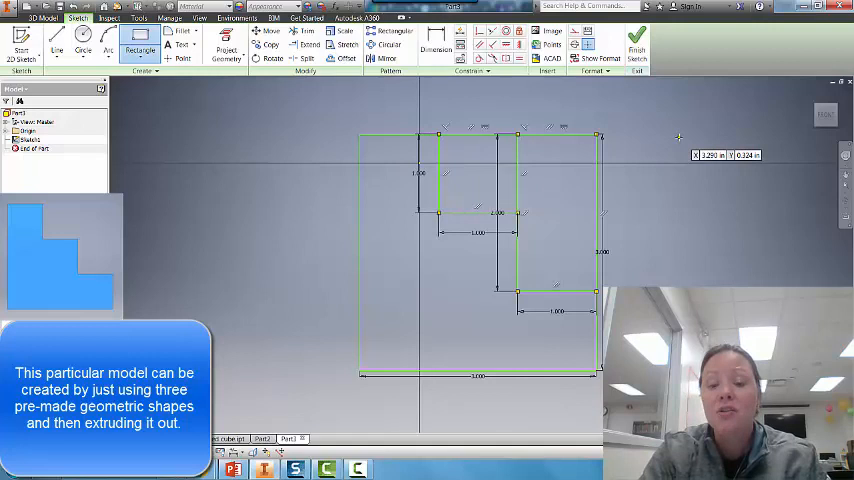
mouse_move(678, 135)
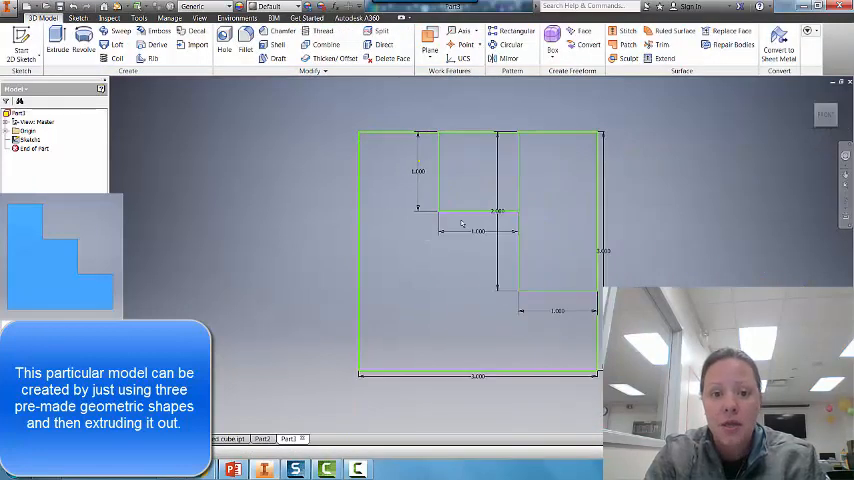
mouse_move(548, 324)
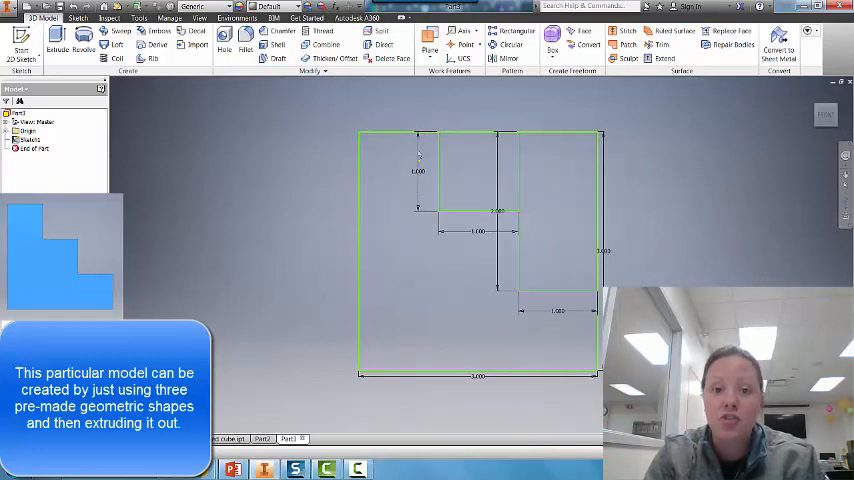
mouse_move(453, 245)
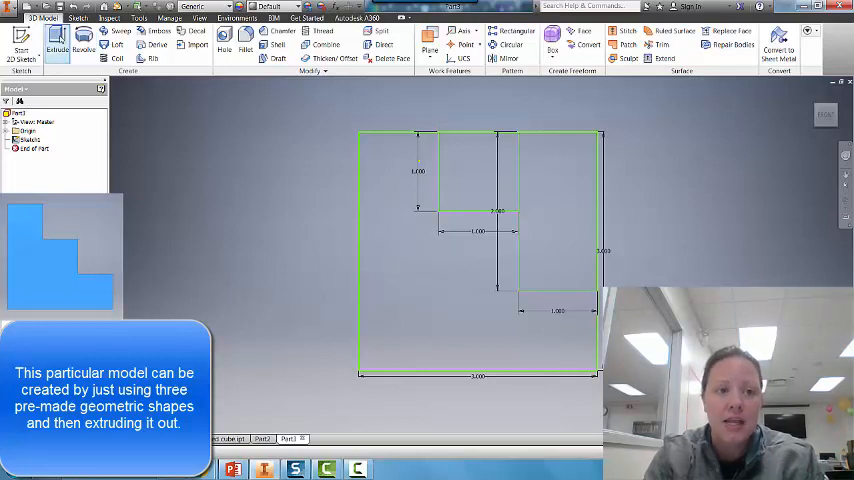
Extrude the three-rectangle sketch into a solid stepped block.
click(57, 40)
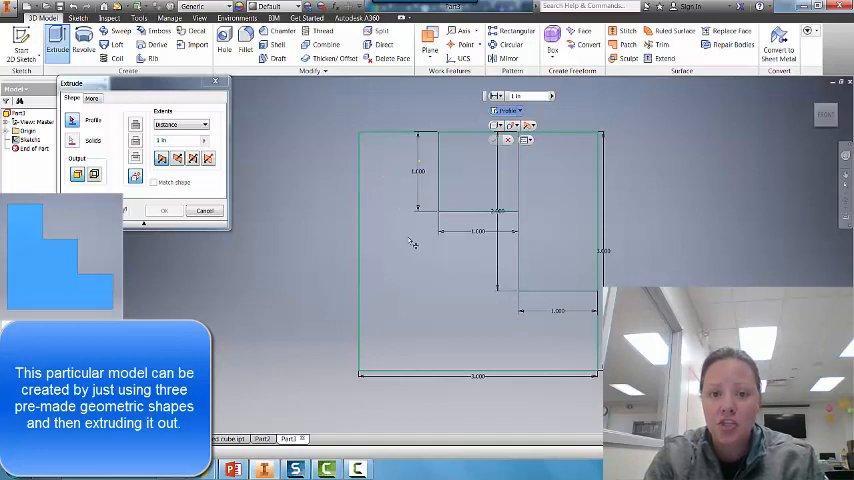
mouse_move(460, 298)
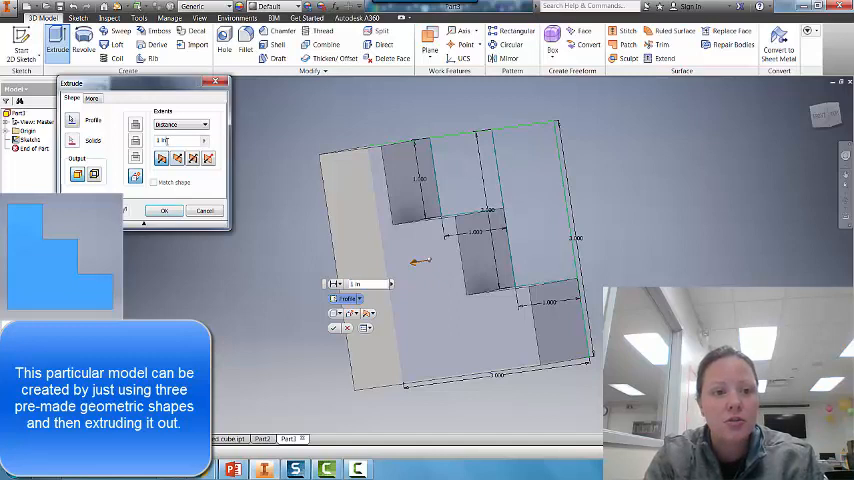
text(3)
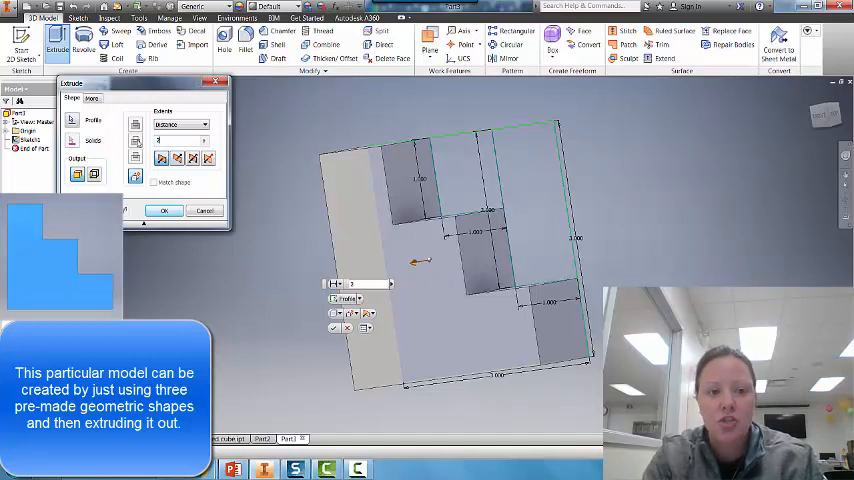
click(164, 210)
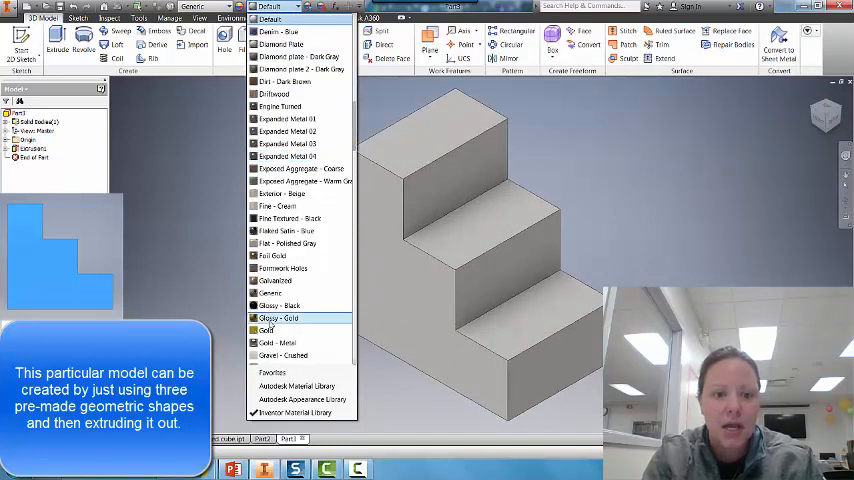
Apply the Glossy - Black appearance to the stepped block.
click(279, 305)
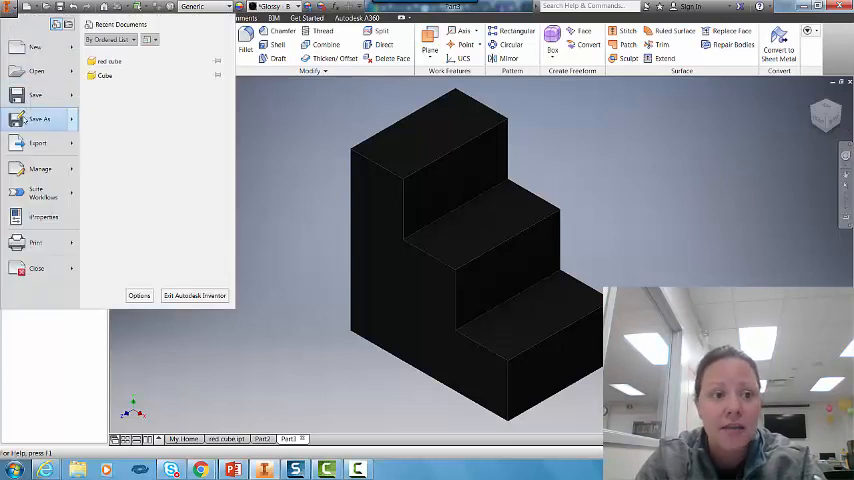
Open the Save As dialog from the File menu to name the part file.
click(38, 119)
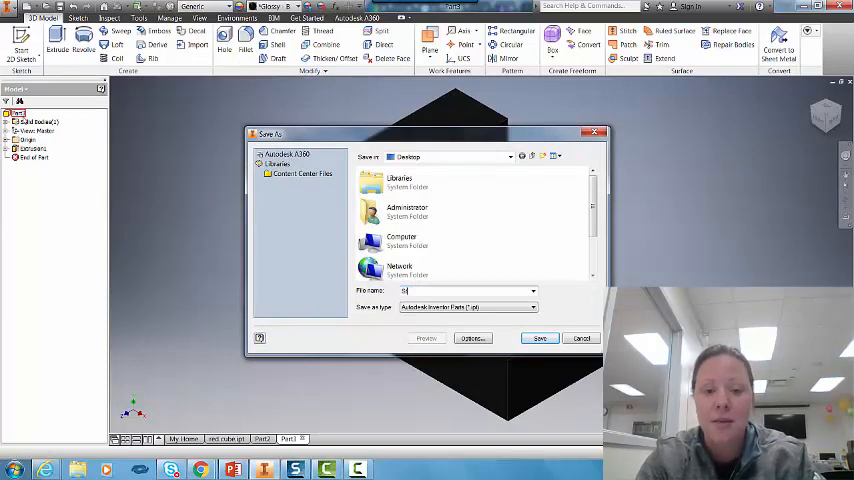